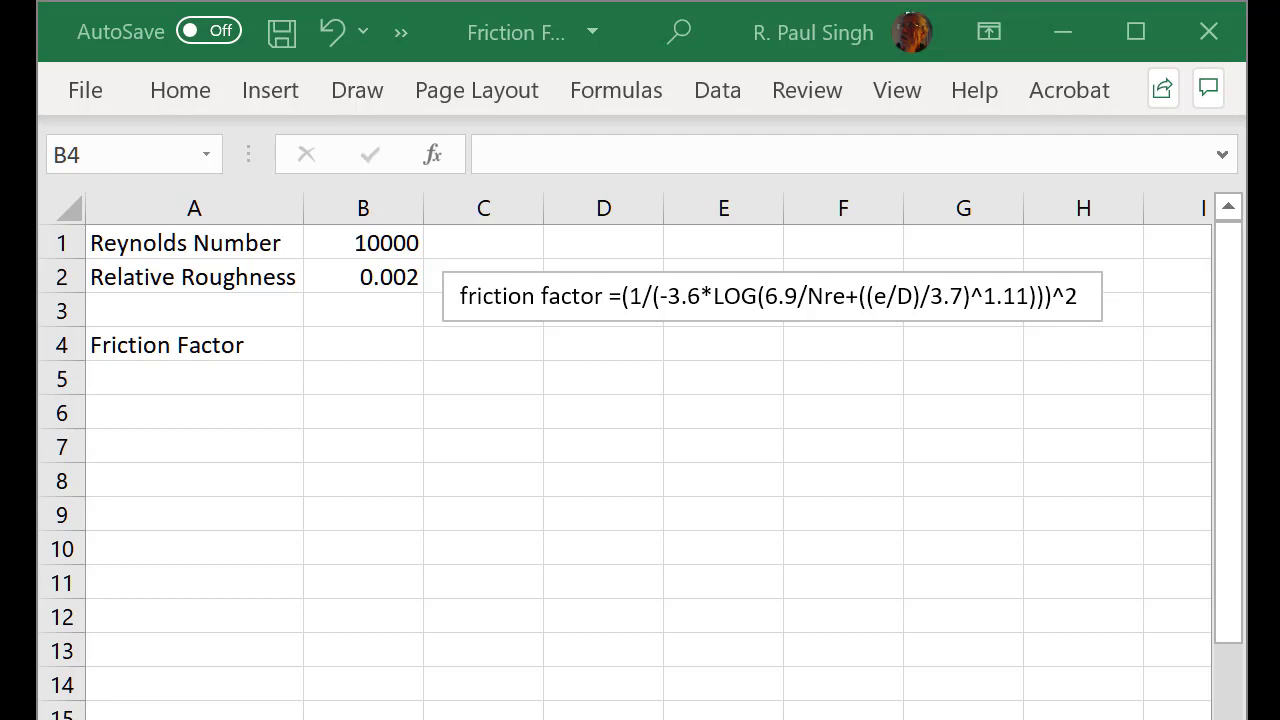
Step: Enter the friction factor formula =(1/(-3.6*LOG(6.9/B1+(B2/3.7)^1.11)))^2 in B4
text(=(1/(-3.6*LOG(6.9/B1+(B2/3.7)^1.11)))^2)
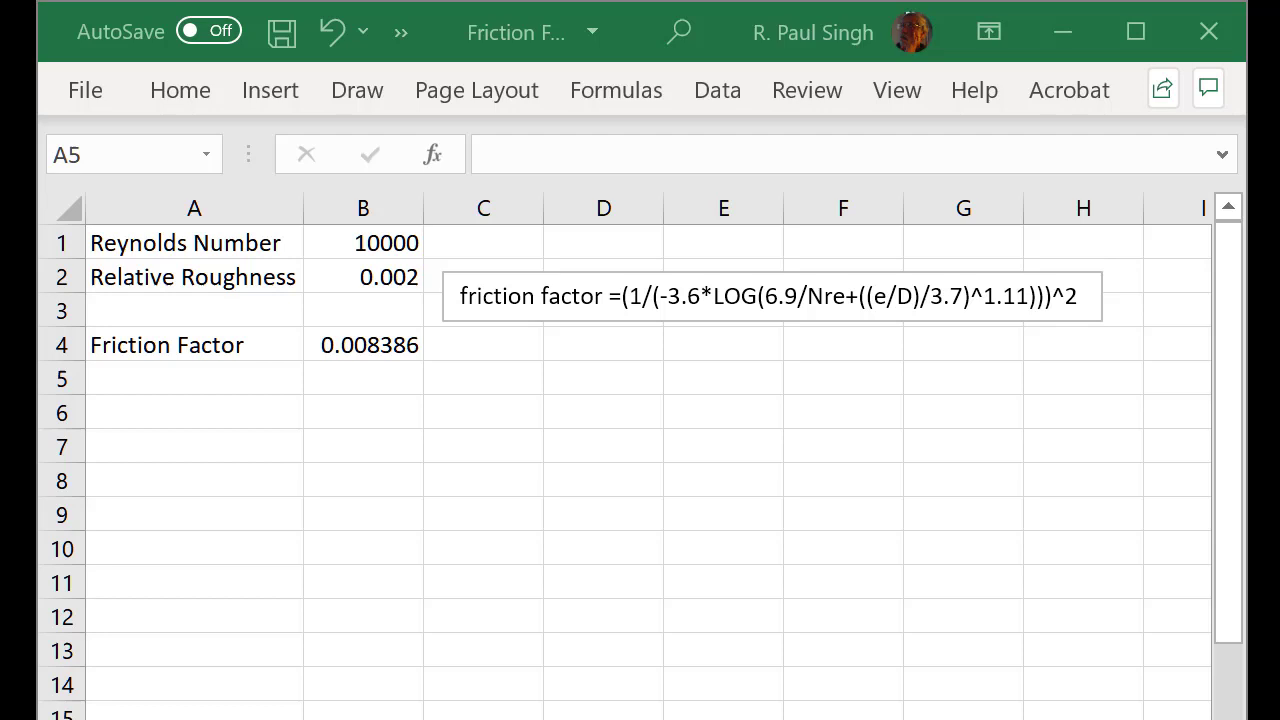
Step: Paste the relative roughness value 0.002 into cell B2
click(388, 276)
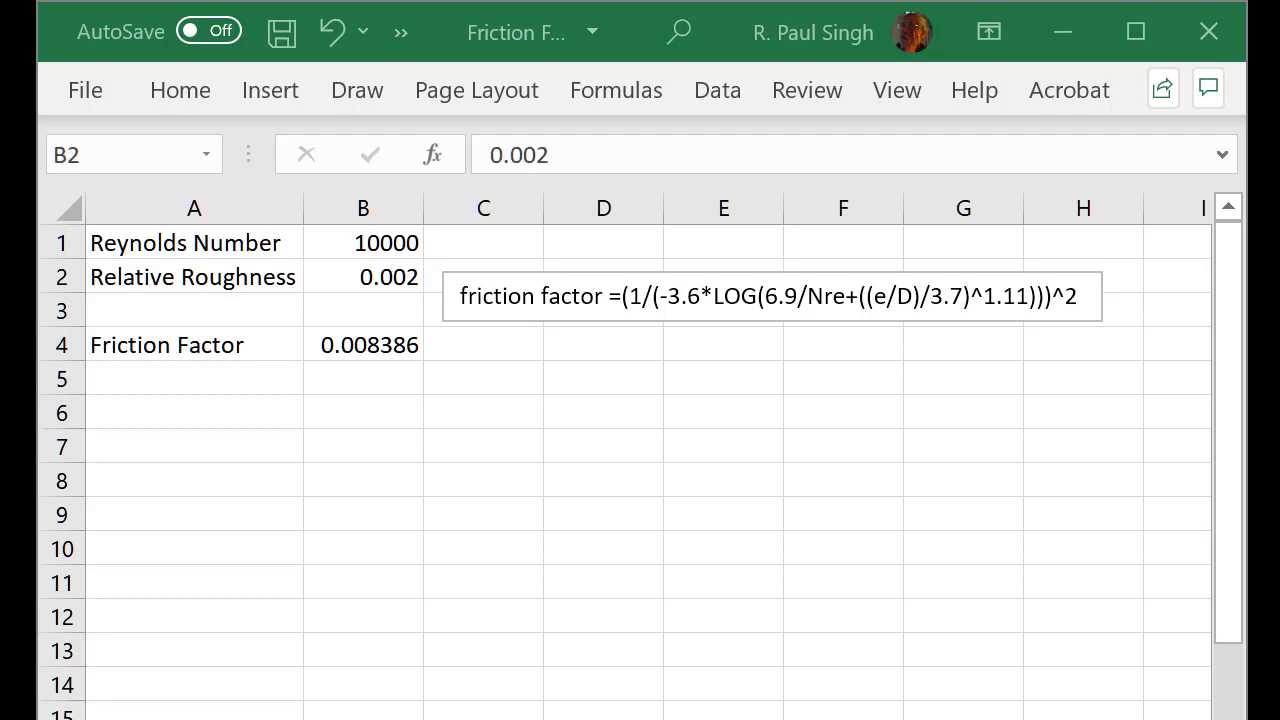
key(ctrl+v)
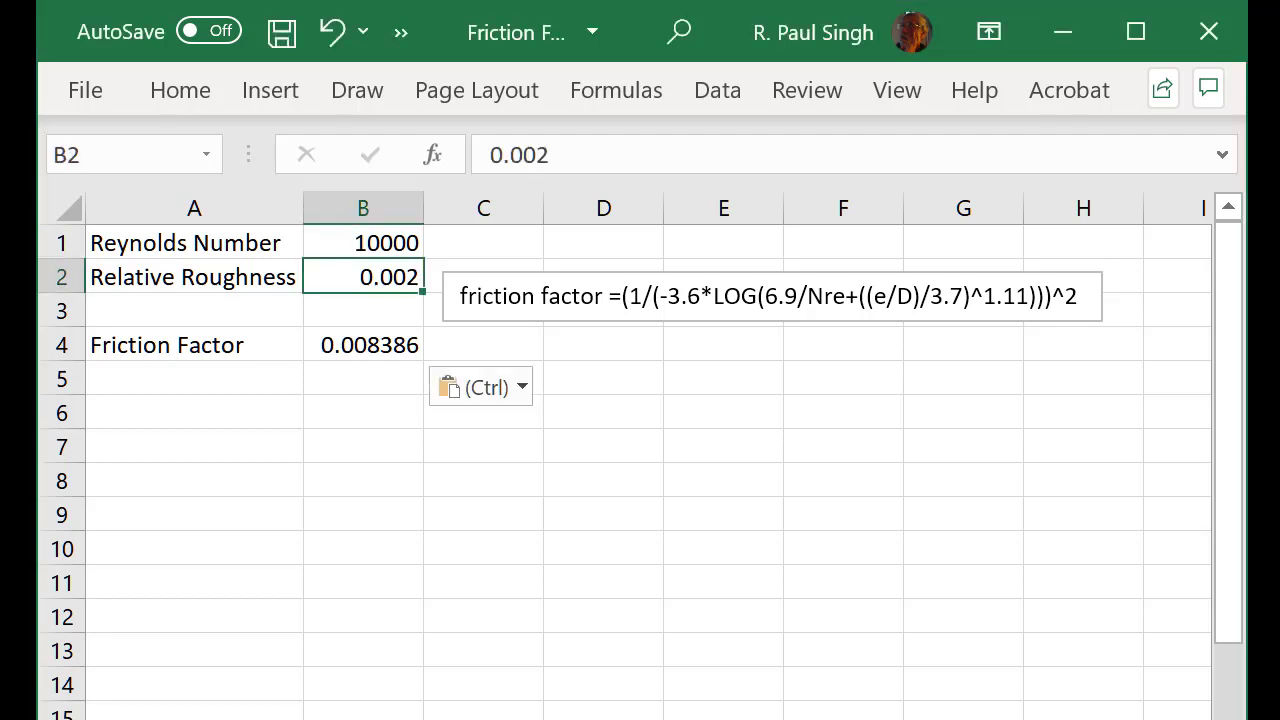